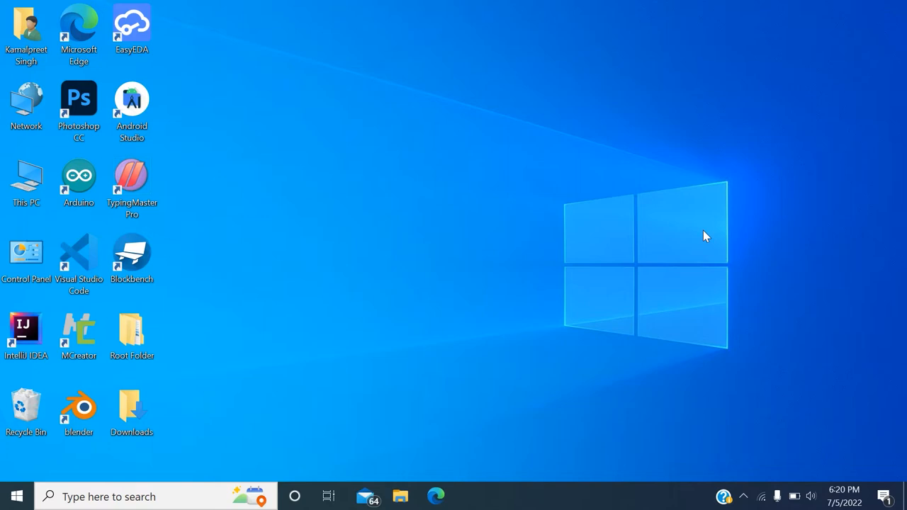
pyautogui.moveTo(530, 454)
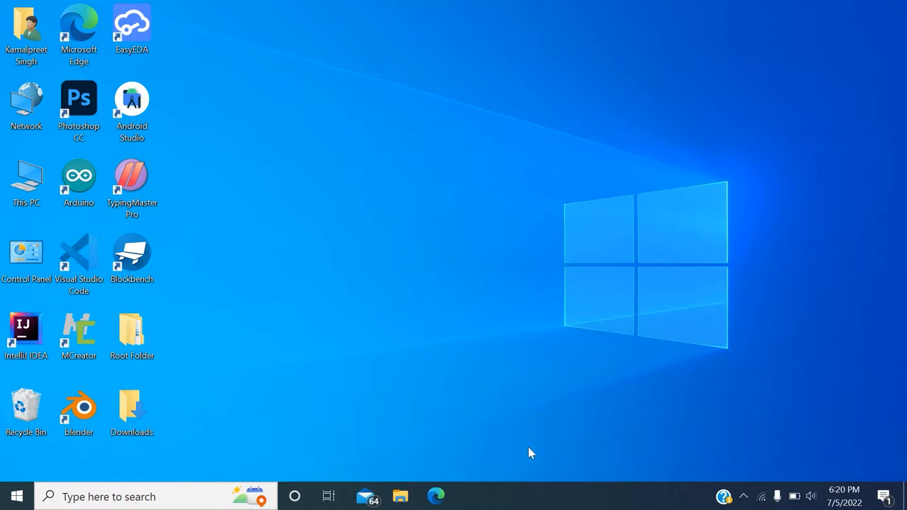
# Launch Microsoft Edge to search Bing for an RTC sensor library for Fritzing.
pyautogui.click(445, 497)
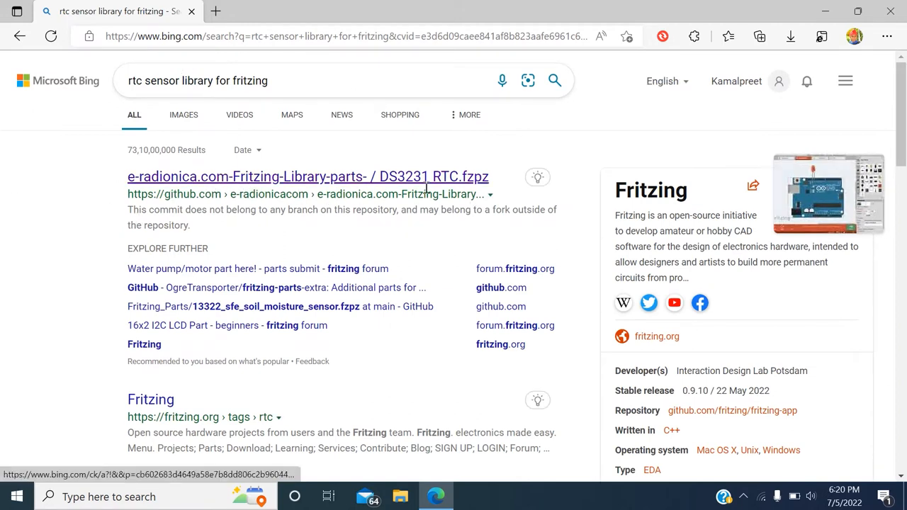
# Download DS3231 RTC.fzpz via View raw from the GitHub Fritzing parts repository.
pyautogui.click(308, 176)
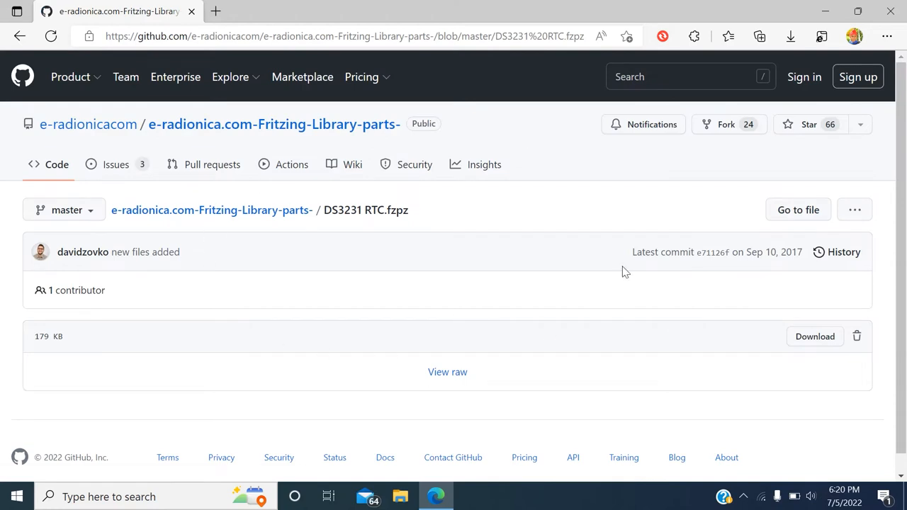
pyautogui.moveTo(455, 383)
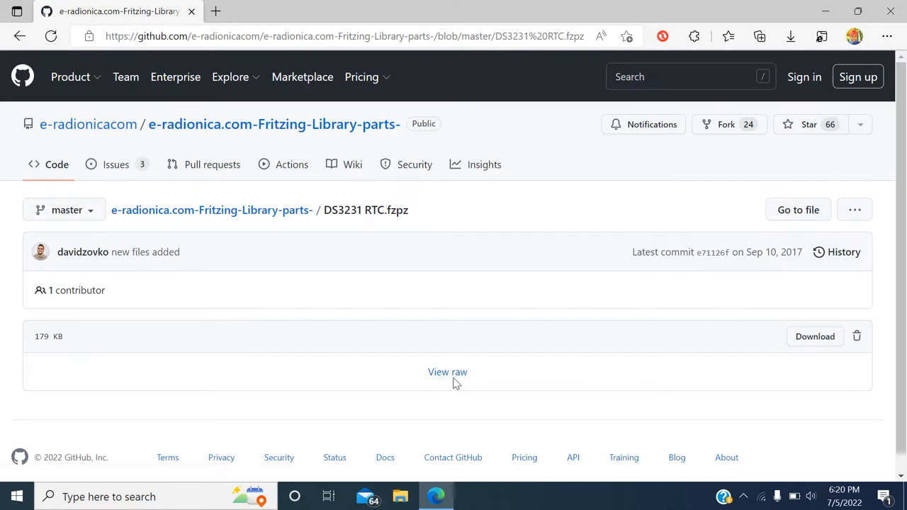
pyautogui.click(448, 371)
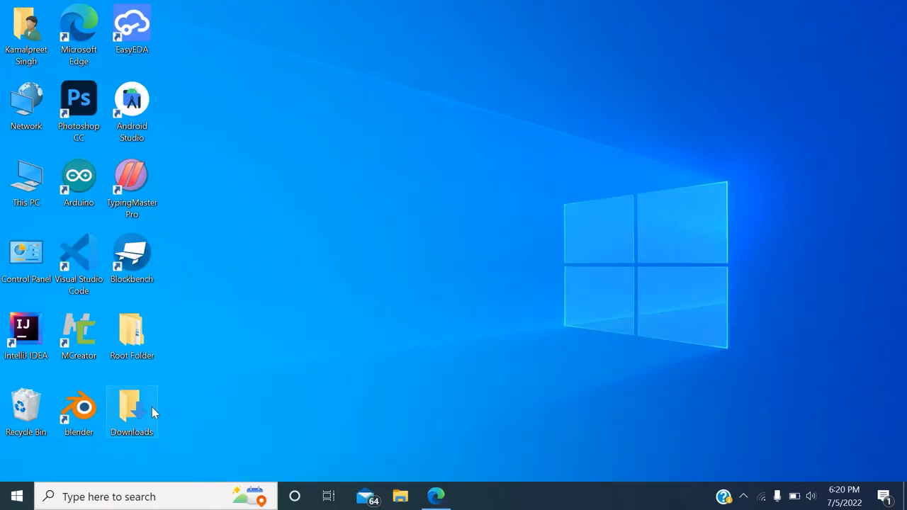
# Show the Properties of DS3231 RTC.fzpz in the Downloads folder.
pyautogui.doubleClick(130, 404)
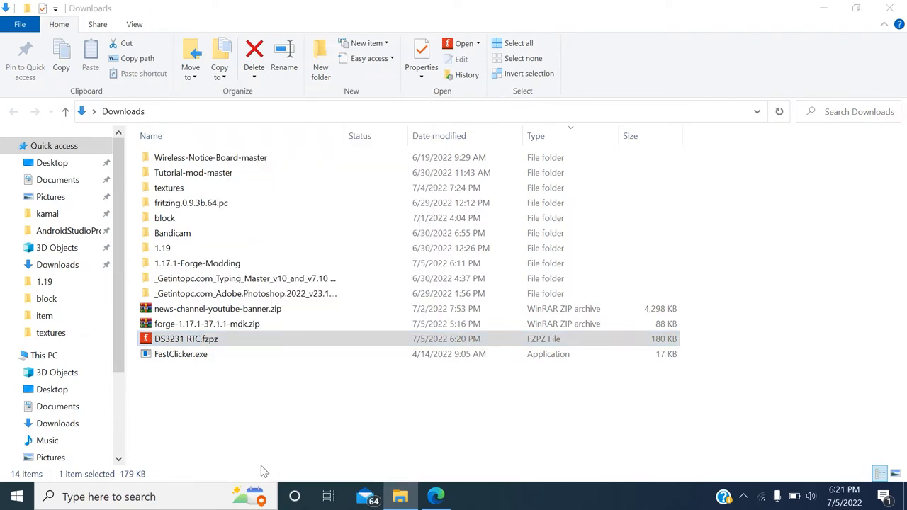
pyautogui.click(421, 54)
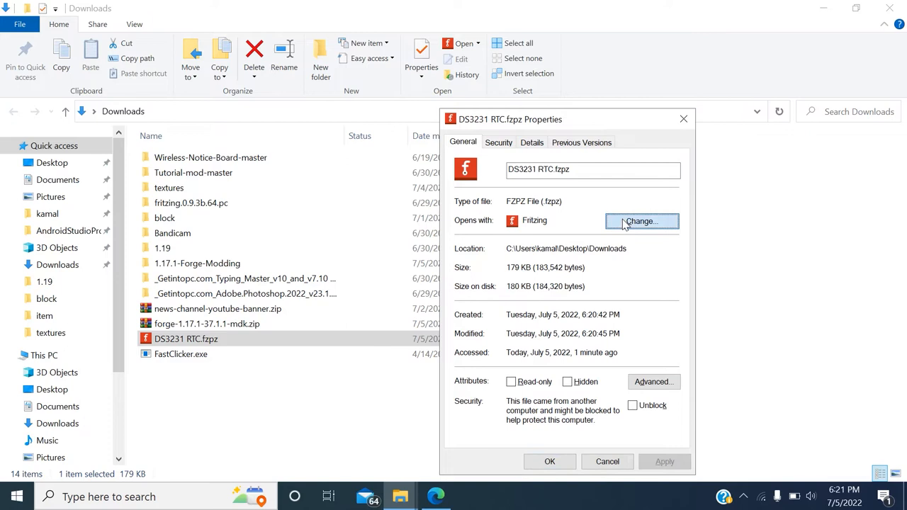
# Associate .fzpz files with Fritzing through Change > More apps and confirm the Properties dialog.
pyautogui.click(640, 221)
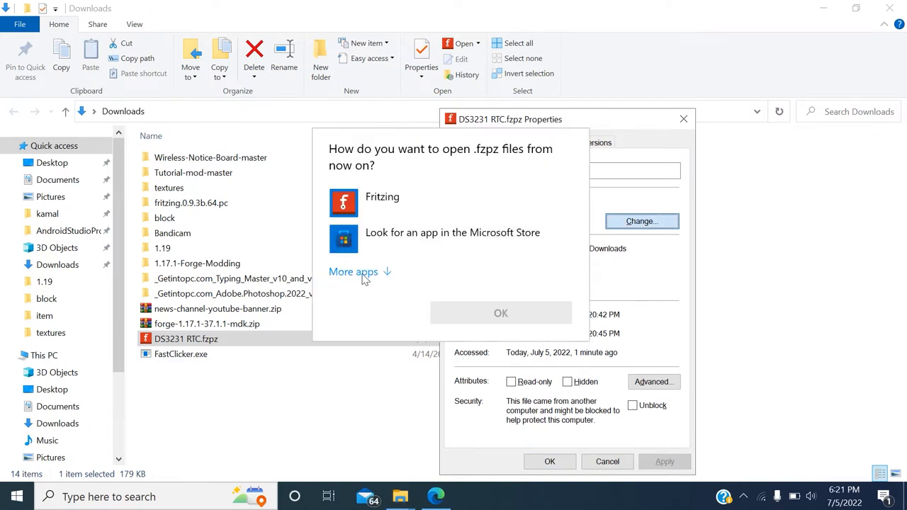
pyautogui.click(353, 272)
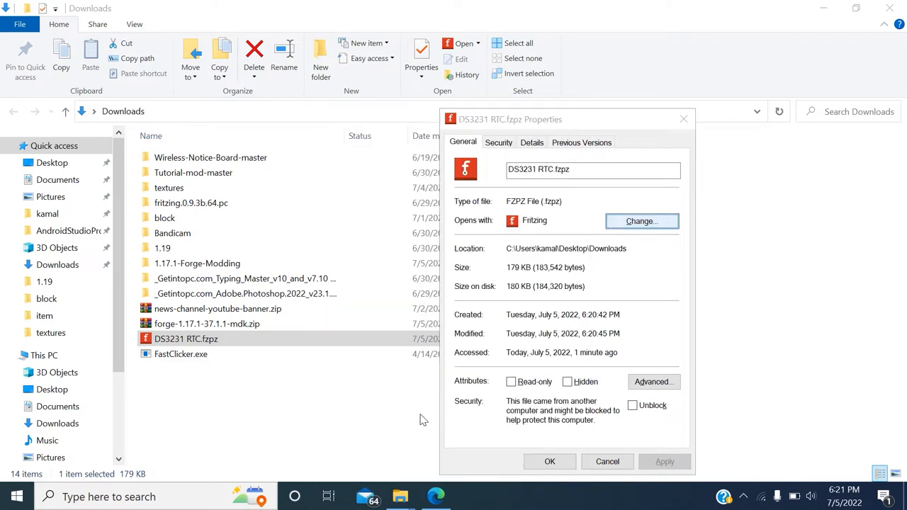
pyautogui.click(640, 221)
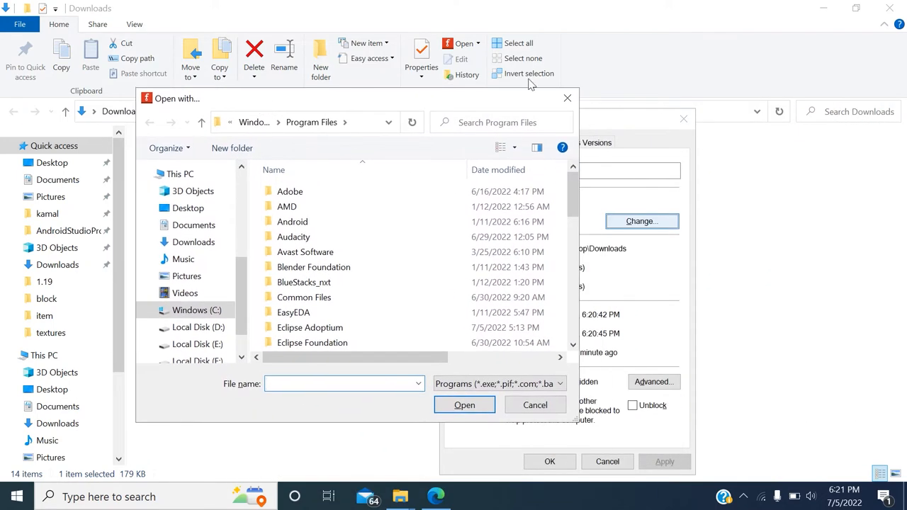
pyautogui.click(535, 405)
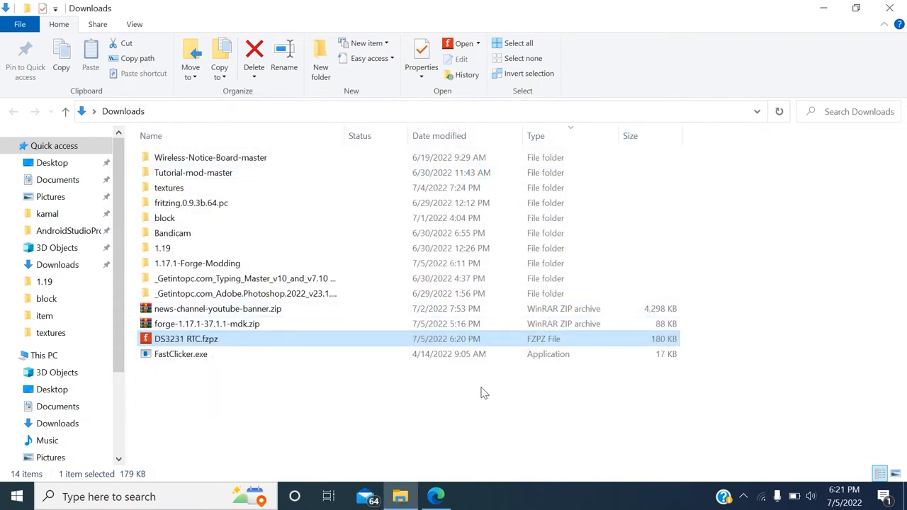
pyautogui.moveTo(338, 343)
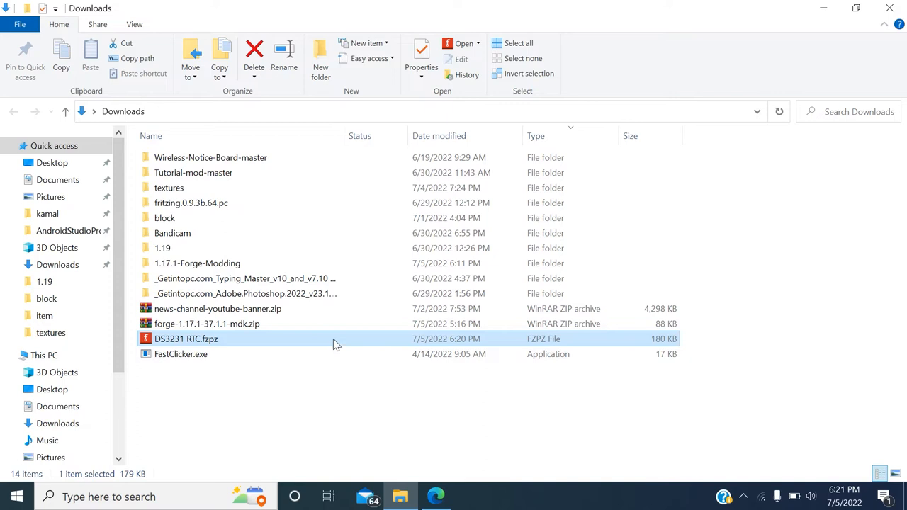
# Launch DS3231 RTC.fzpz from Downloads so Fritzing imports it into My Parts.
pyautogui.doubleClick(187, 339)
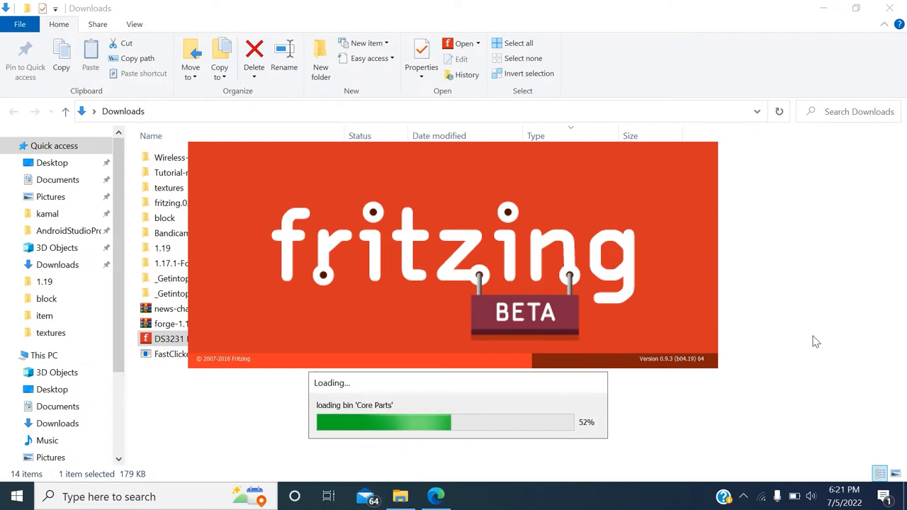
pyautogui.moveTo(874, 337)
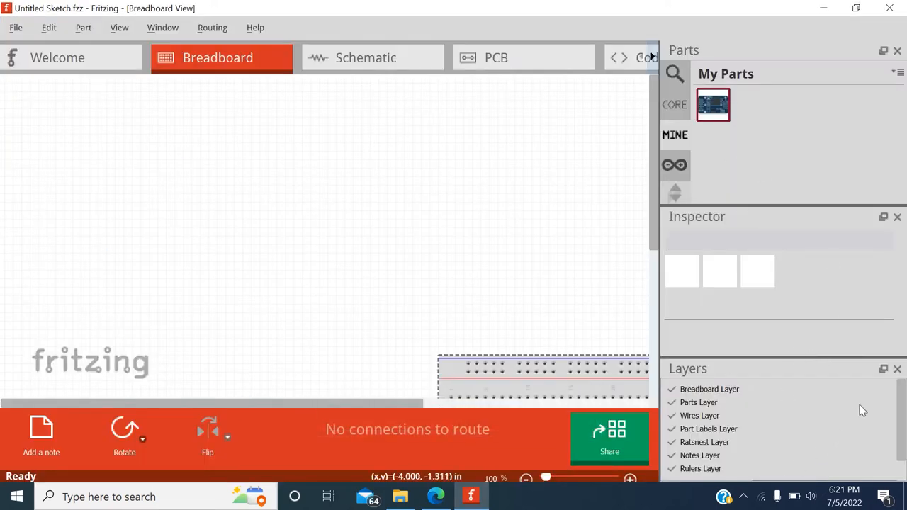
# Drag the ZS-042 RTC board from My Parts onto the breadboard and answer the keep-imported-parts prompt.
pyautogui.click(713, 105)
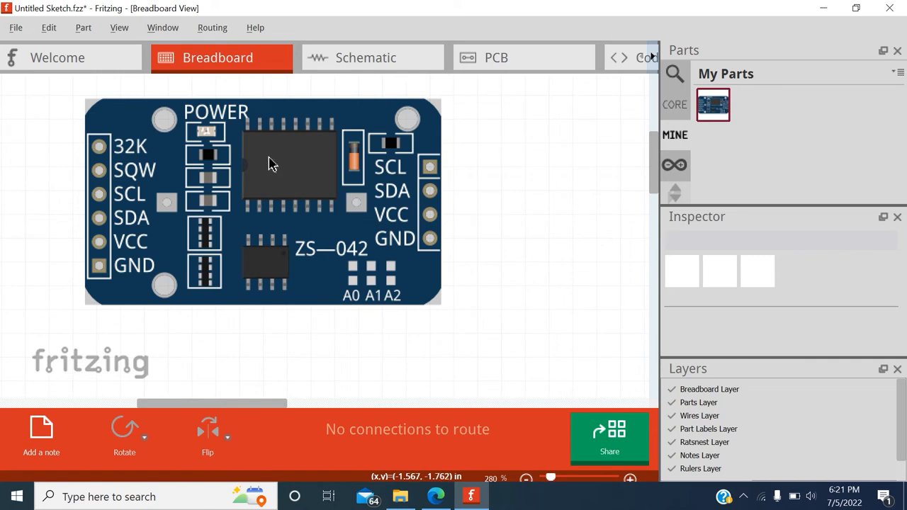
pyautogui.moveTo(272, 163); pyautogui.dragTo(475, 202)
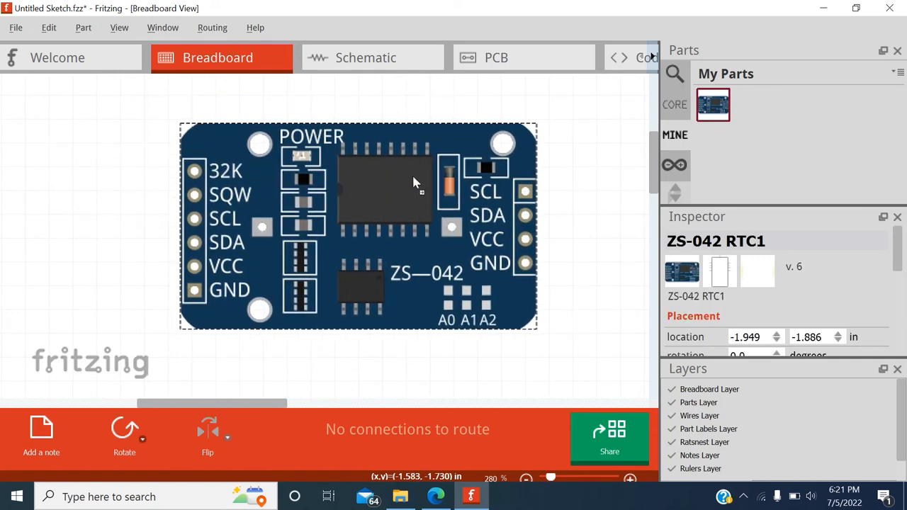
pyautogui.moveTo(414, 182); pyautogui.dragTo(533, 317)
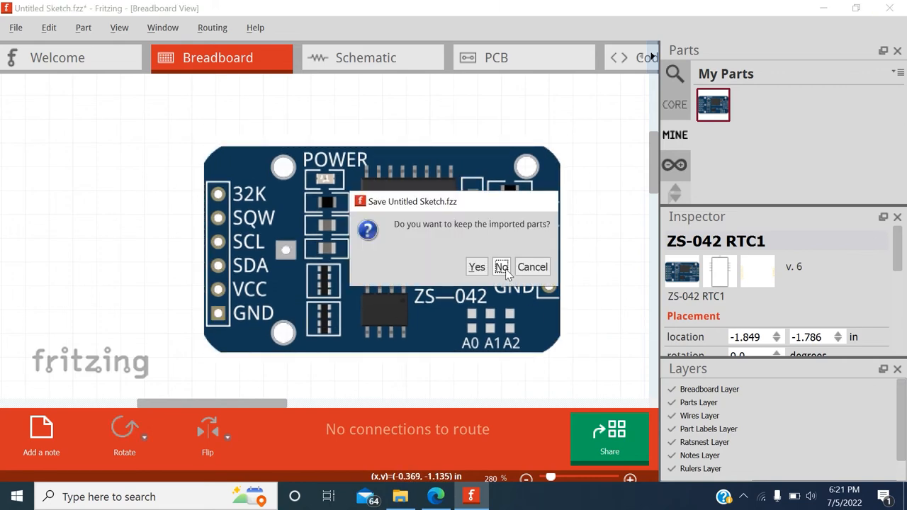
pyautogui.click(500, 266)
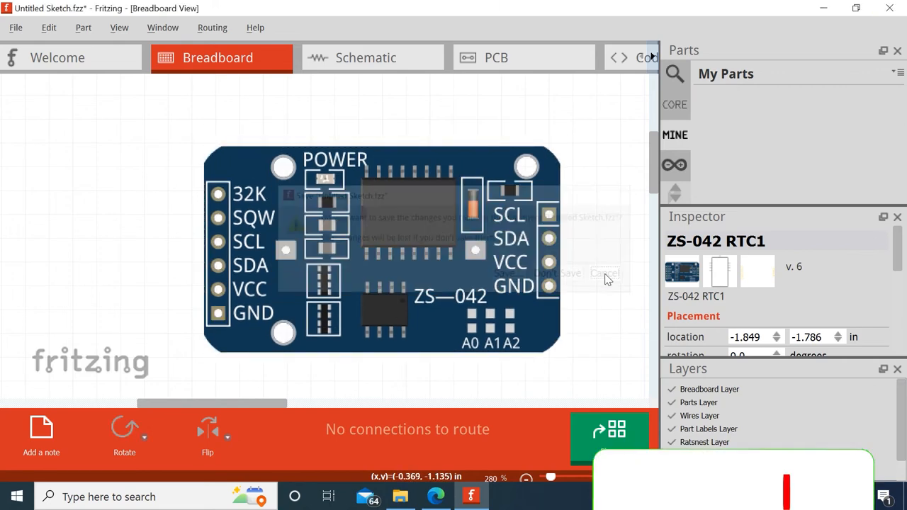